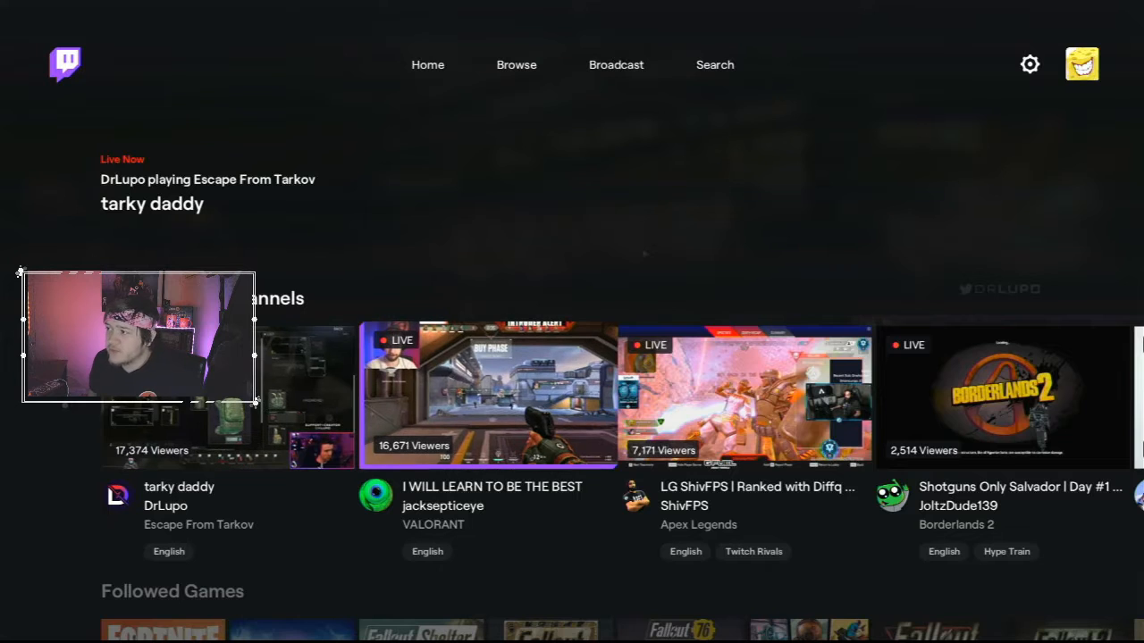
Open the Broadcast tab to reach the stream setup screen
{"action": "left_click", "coordinate": [615, 64]}
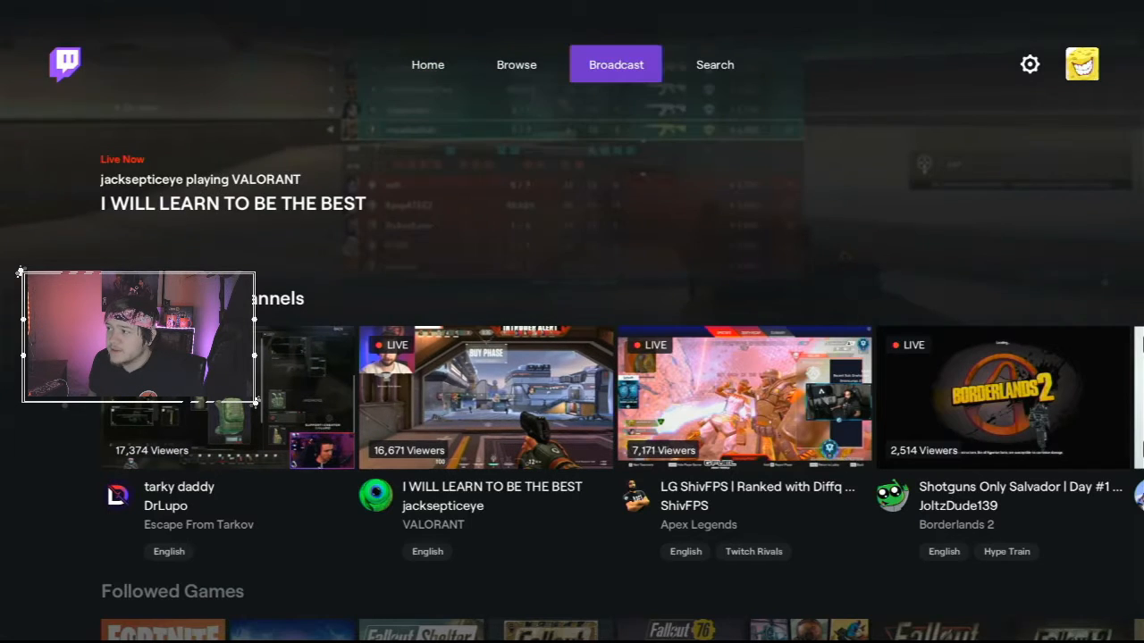
{"action": "left_click", "coordinate": [615, 65]}
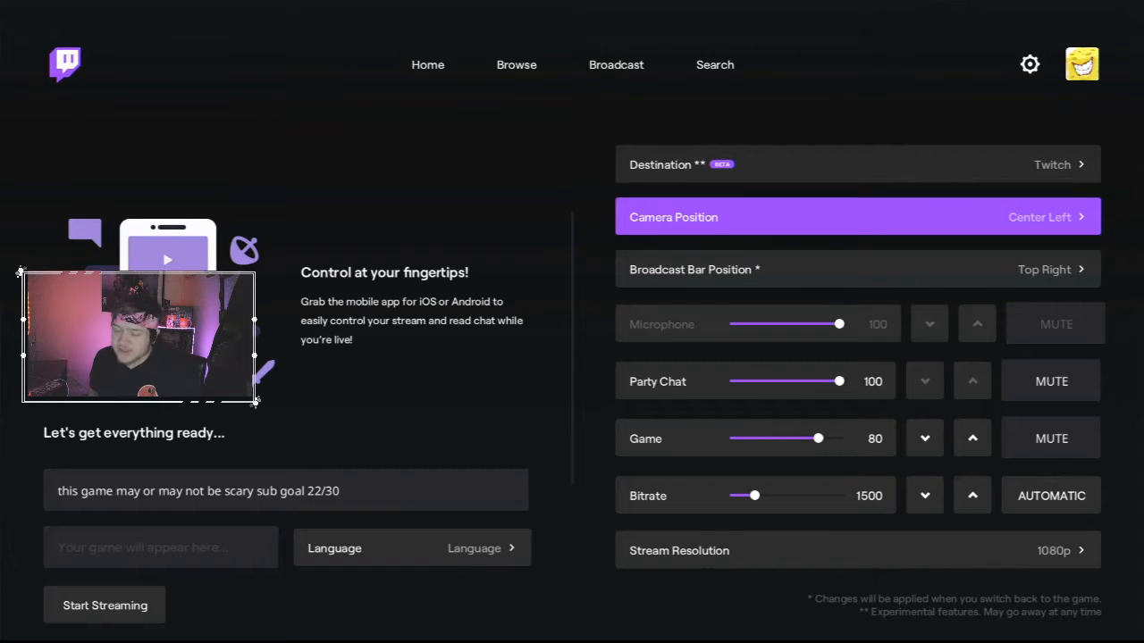
Confirm the title 'this game may or may not be scary sub goal 22/30' and go live
{"action": "left_click", "coordinate": [855, 216]}
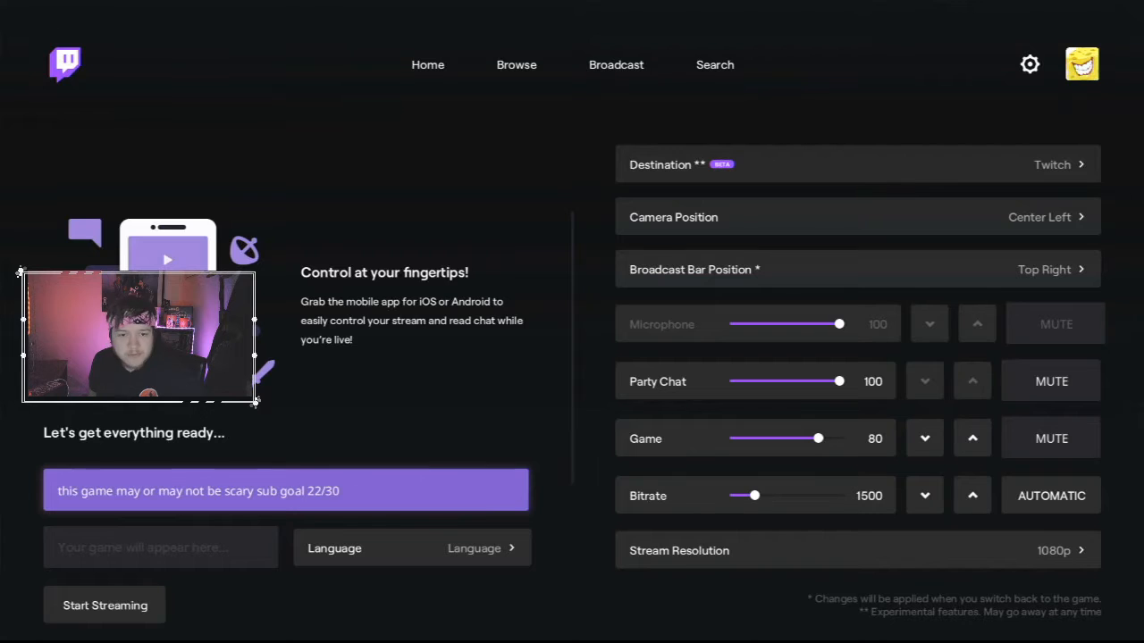
{"action": "left_click", "coordinate": [925, 437]}
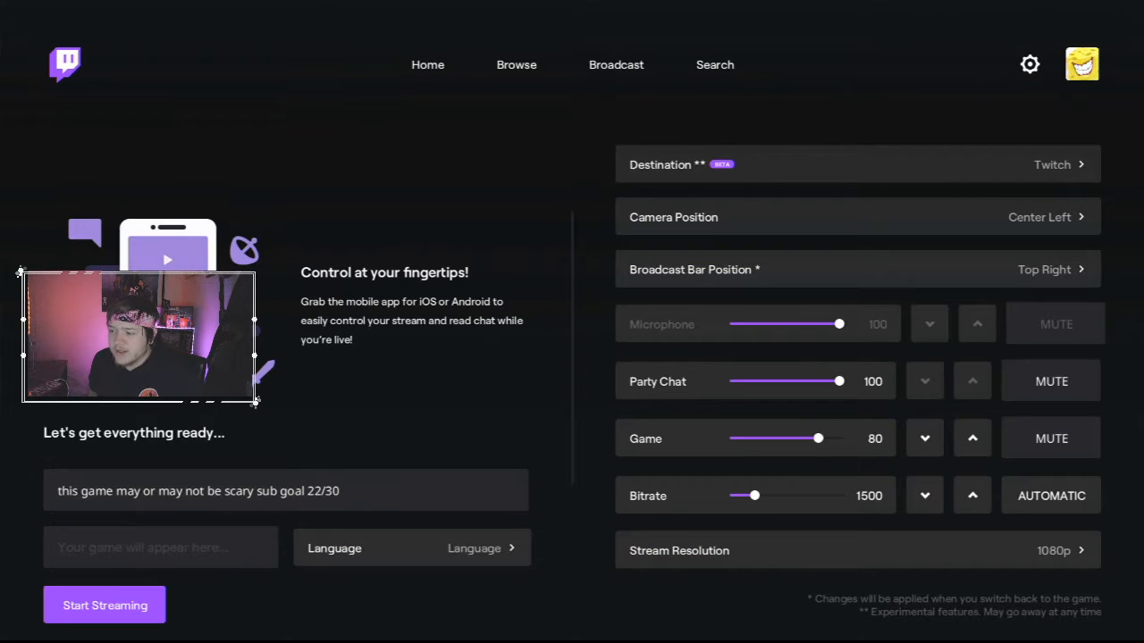
{"action": "left_click", "coordinate": [105, 605]}
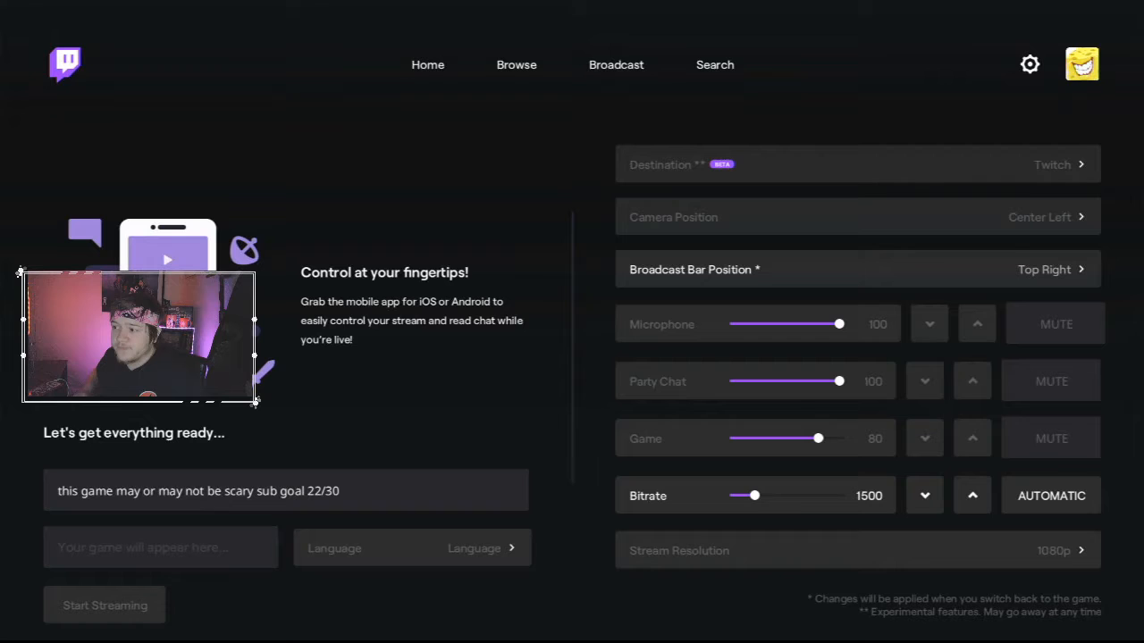
{"action": "left_click", "coordinate": [104, 605]}
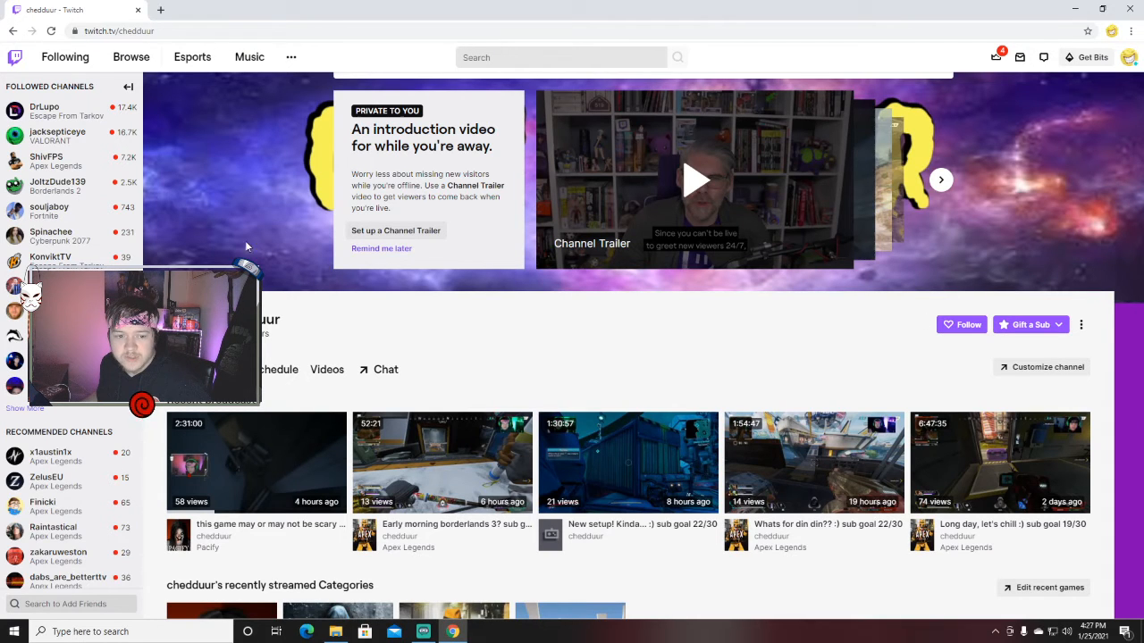
Reload twitch.tv/chedduur to see the channel live, then bring up Streamlabs OBS
{"action": "left_click", "coordinate": [52, 30]}
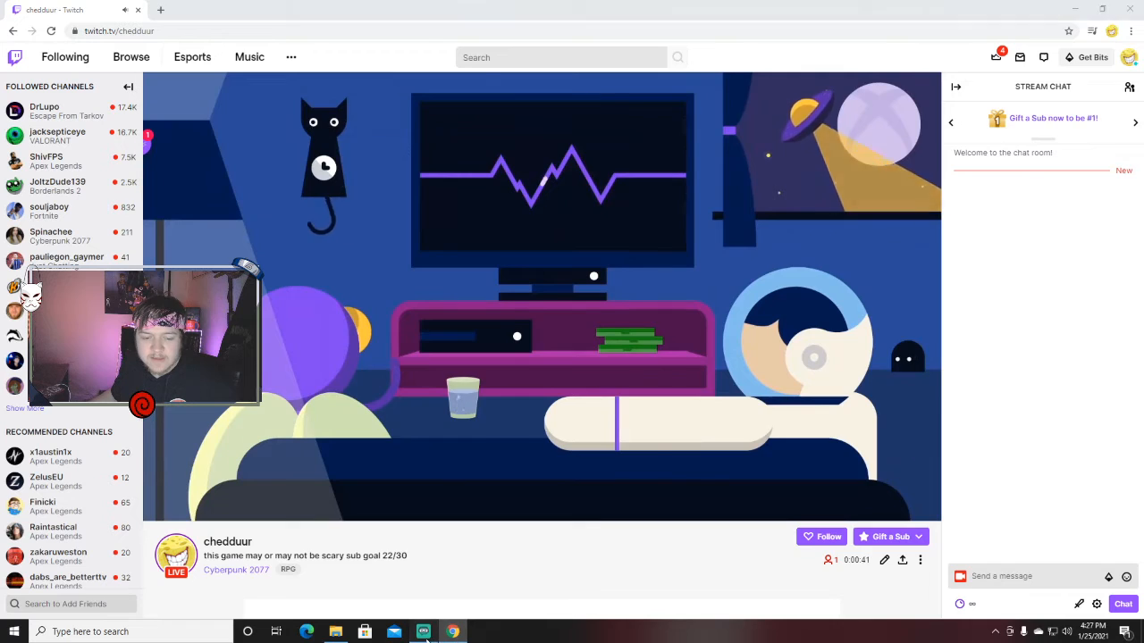
{"action": "left_click", "coordinate": [424, 631]}
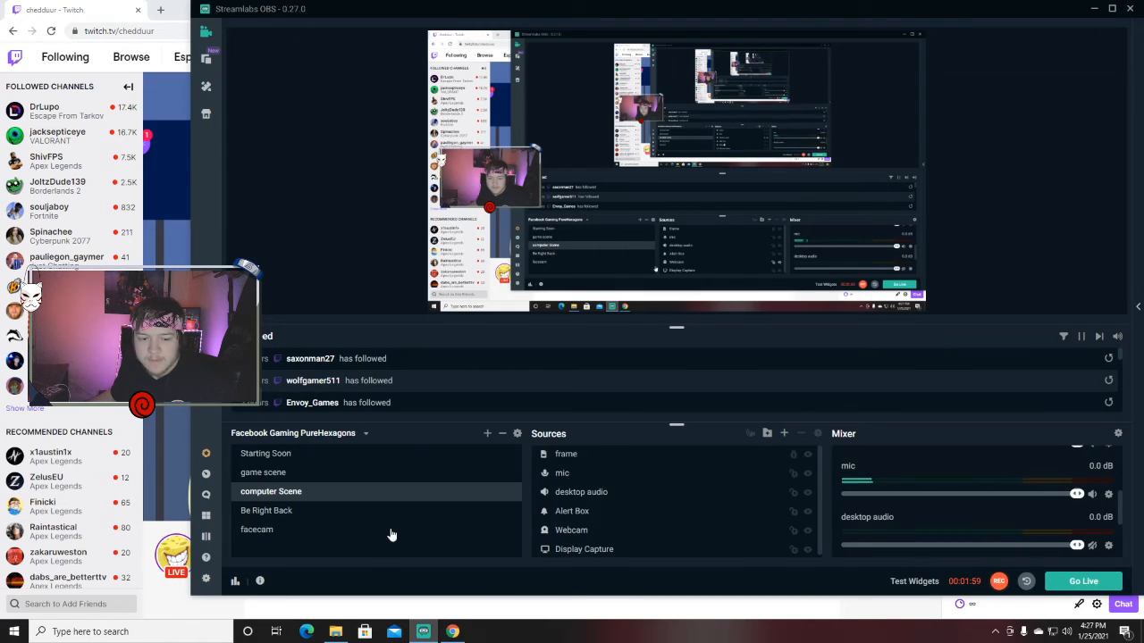